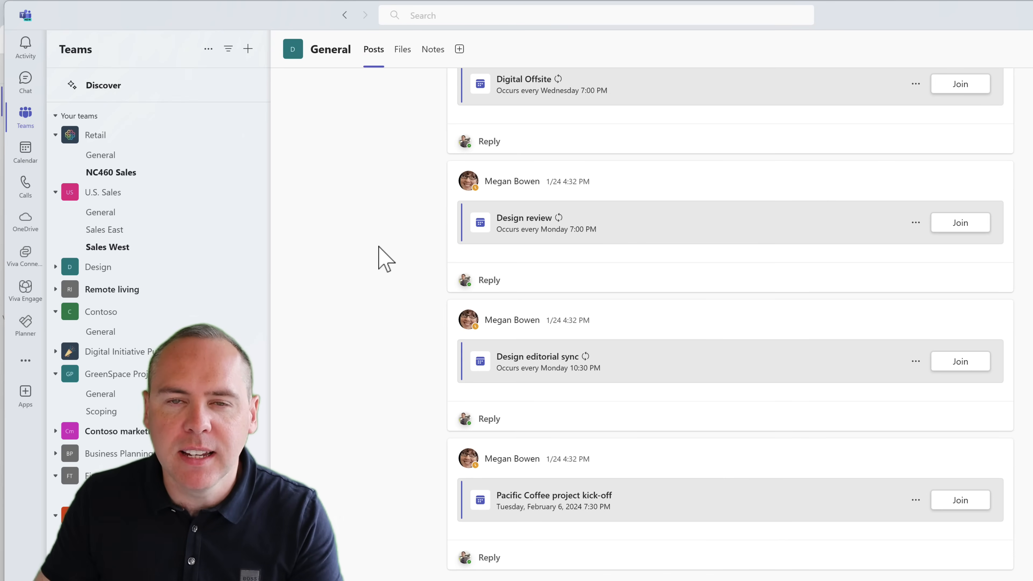
mouse_move(287, 227)
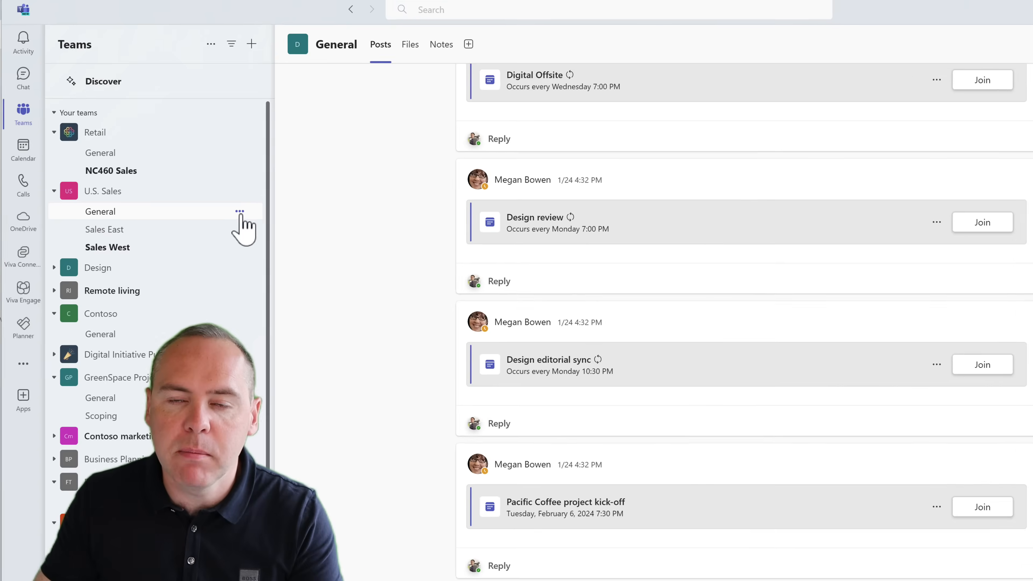
- Hide the U.S. Sales General channel via its options, then switch to Sales West
click(240, 211)
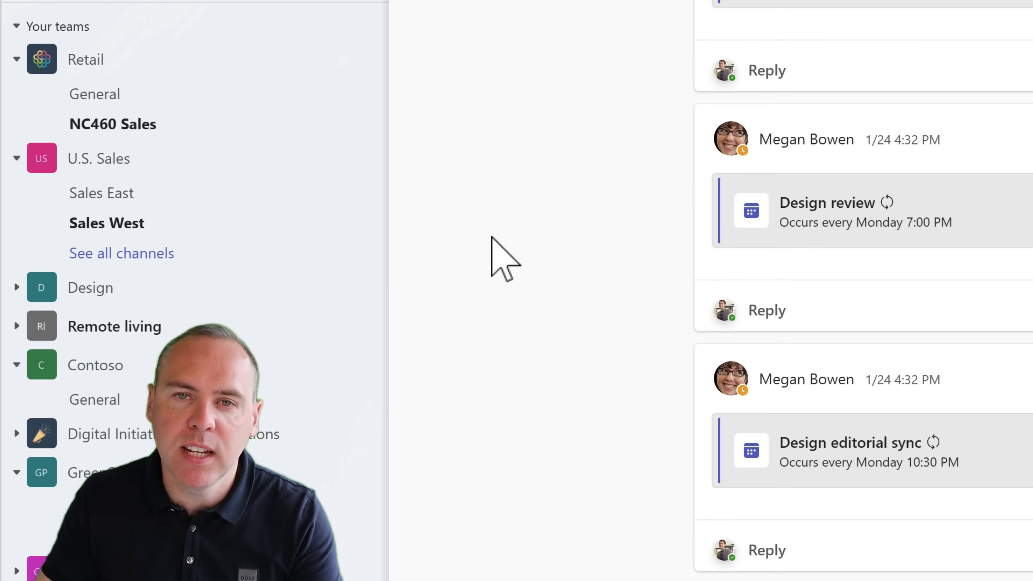
mouse_move(102, 192)
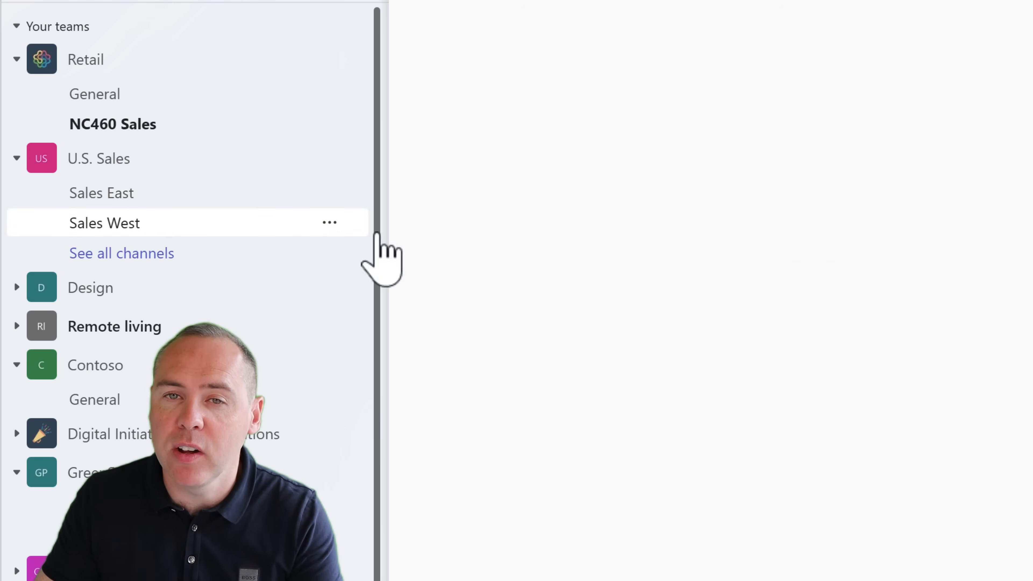
click(104, 223)
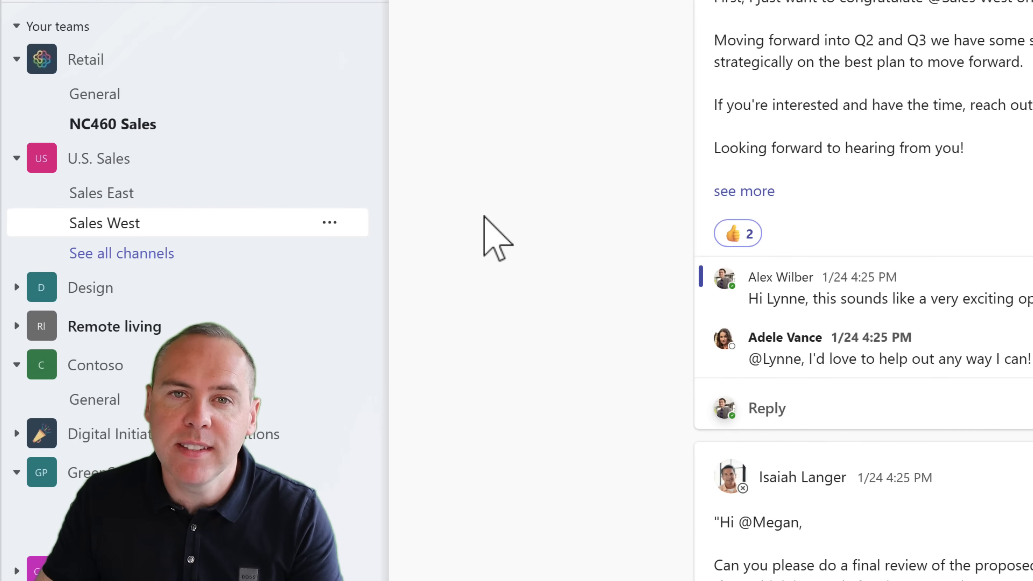
mouse_move(619, 296)
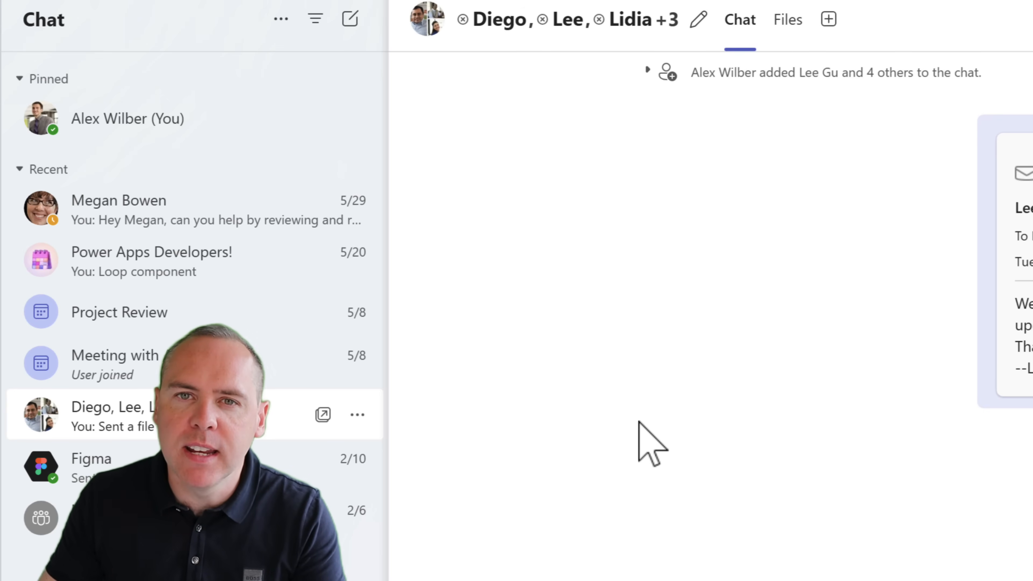
mouse_move(698, 20)
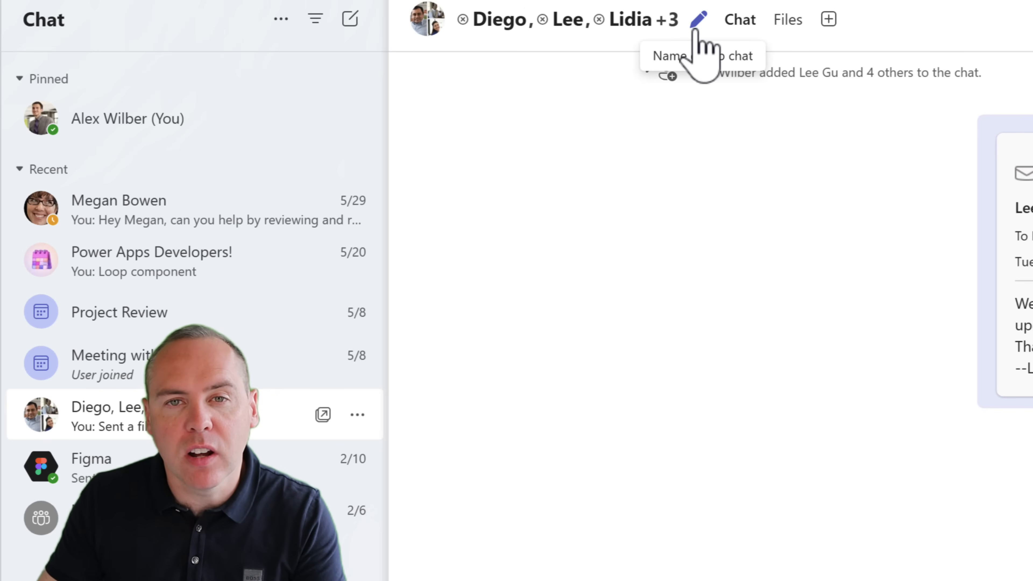
- Edit the group chat's title and enter the new name Meeting Updates
click(698, 20)
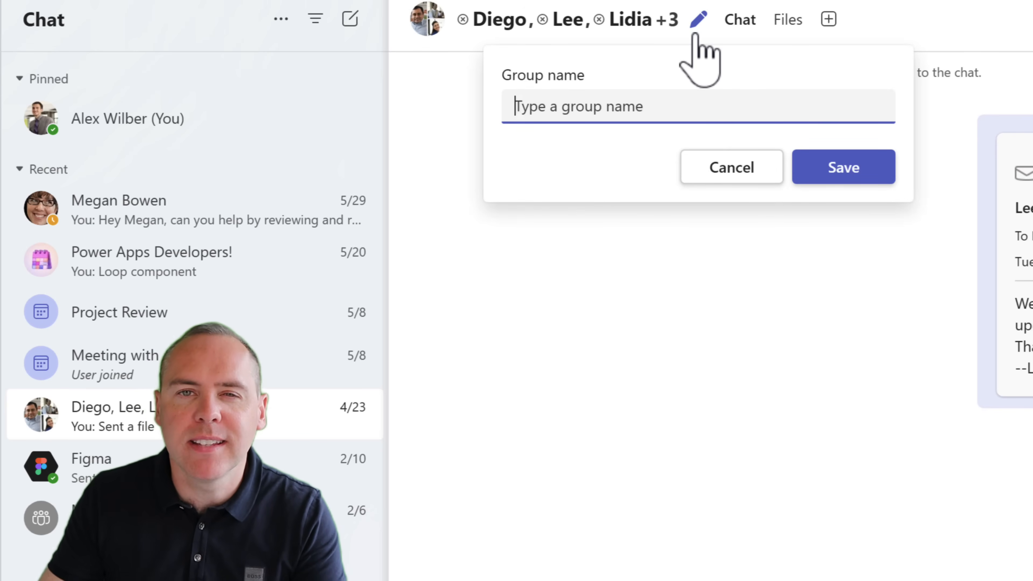
click(842, 166)
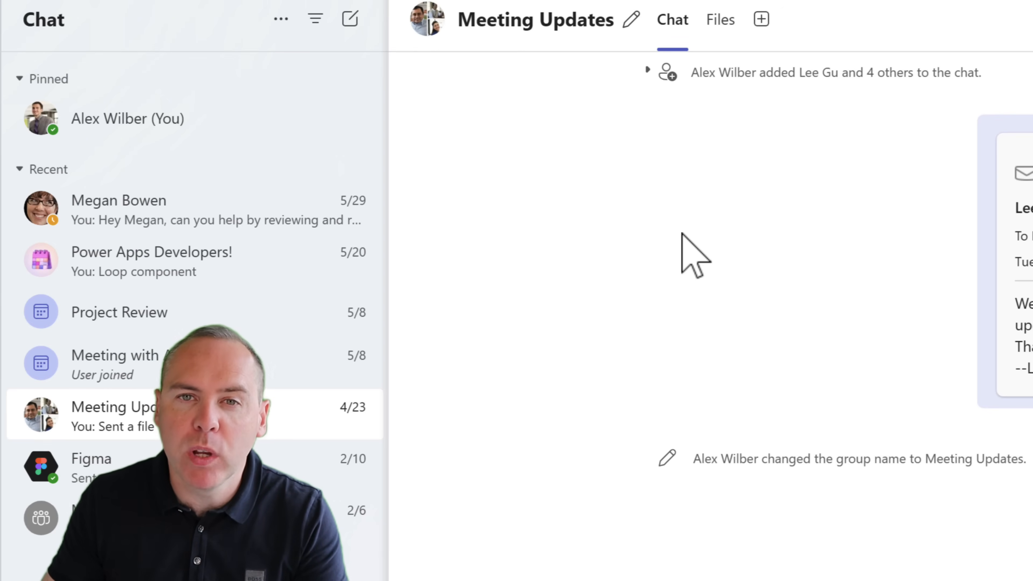
mouse_move(426, 20)
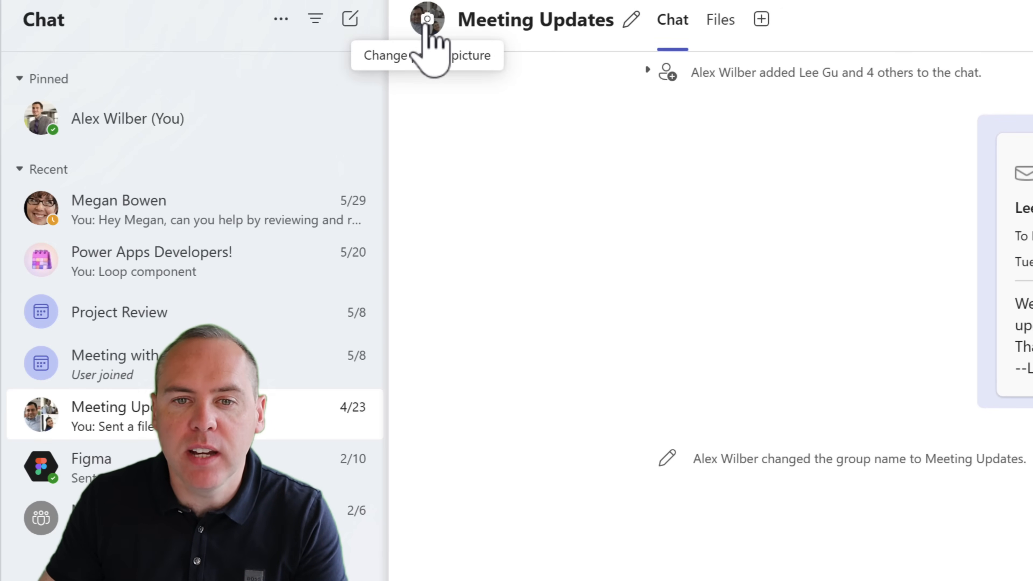
- Browse the illustrated avatars for Meeting Updates and choose one as the chat picture
click(426, 18)
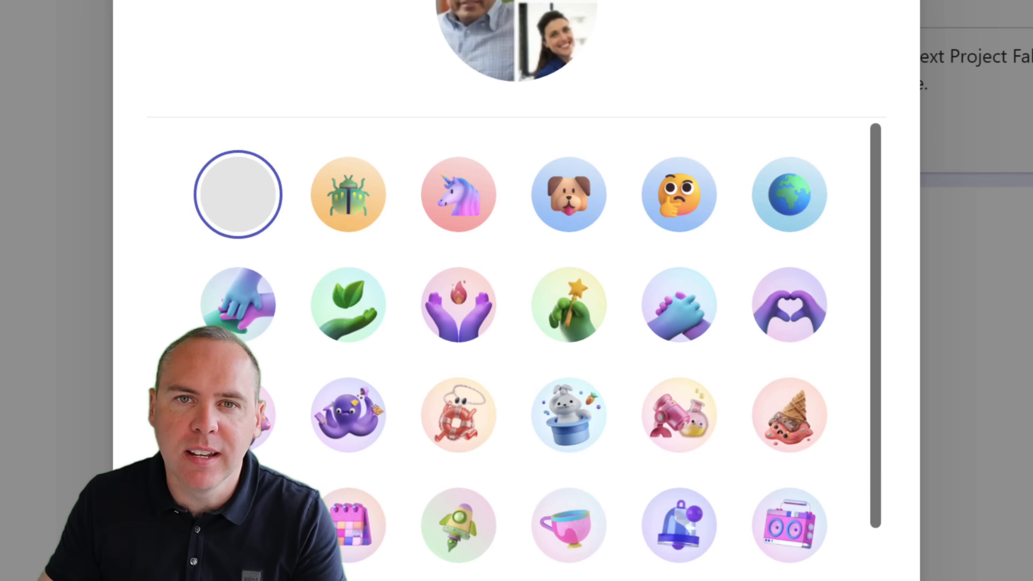
click(238, 193)
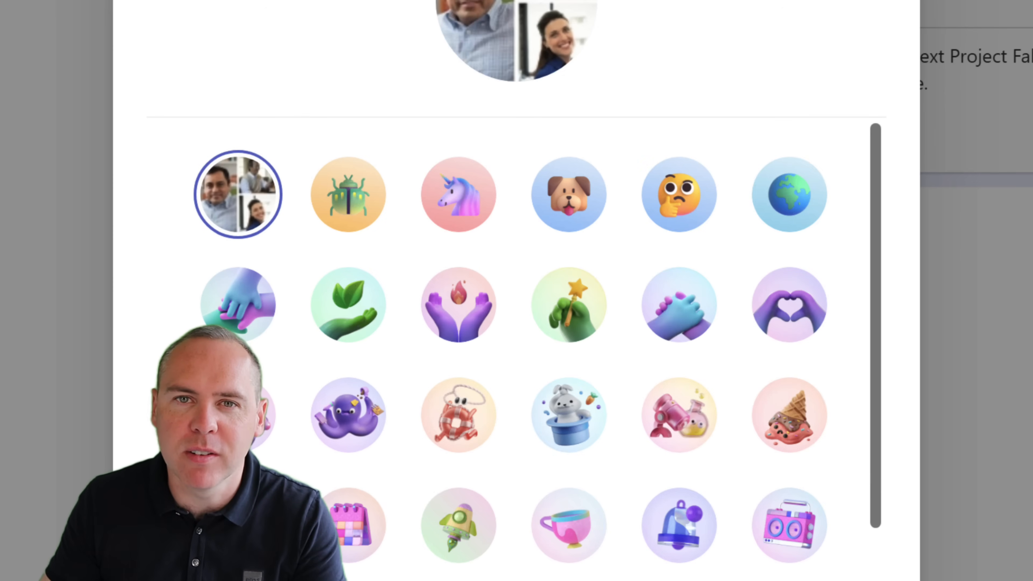
mouse_move(568, 305)
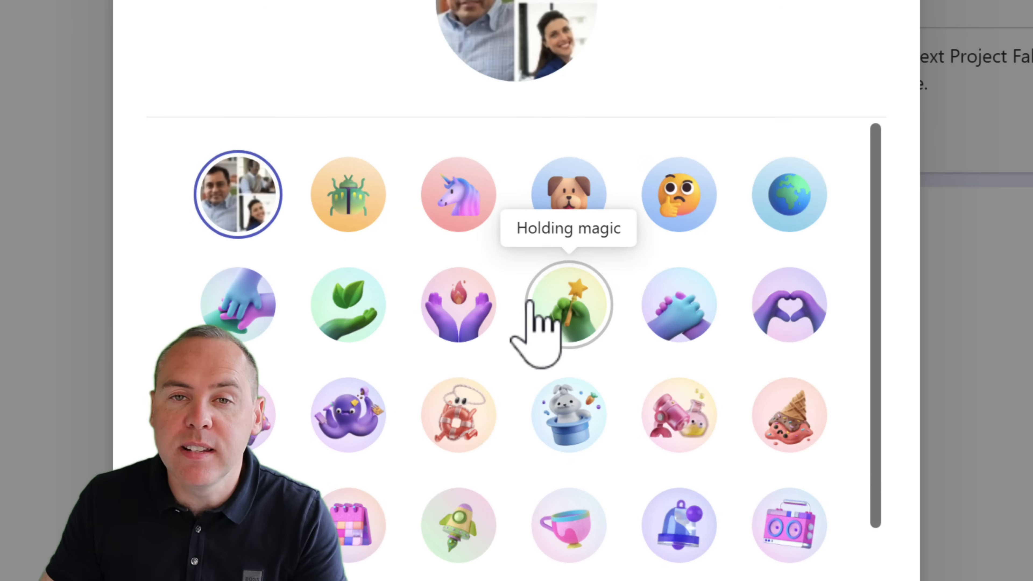
scroll(down, 3)
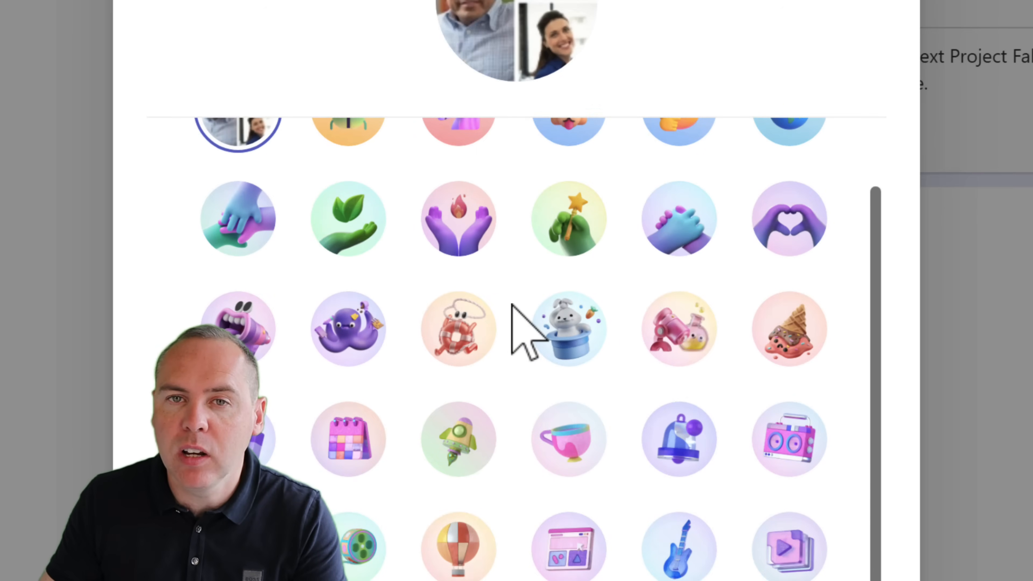
scroll(down, 3)
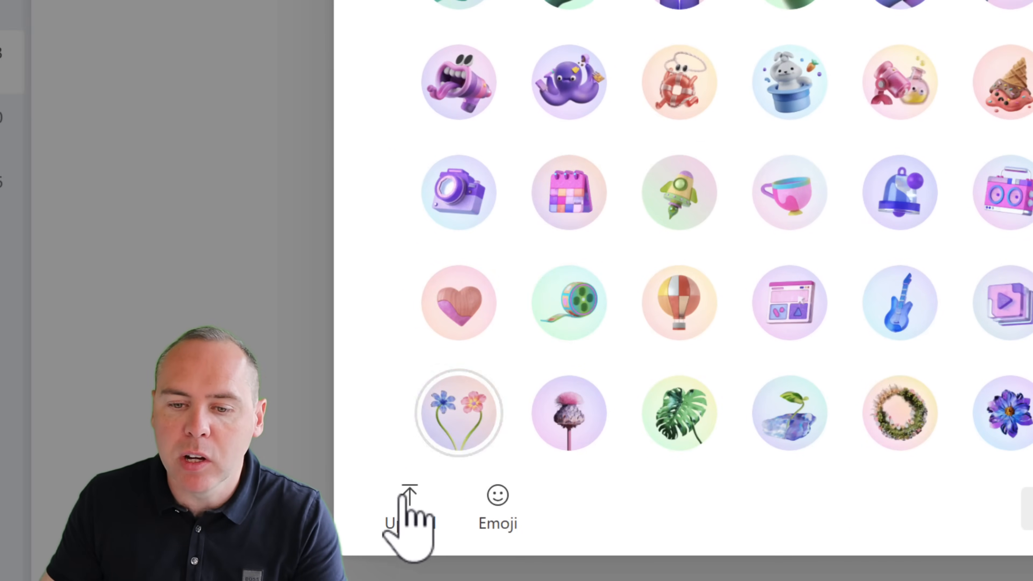
mouse_move(409, 508)
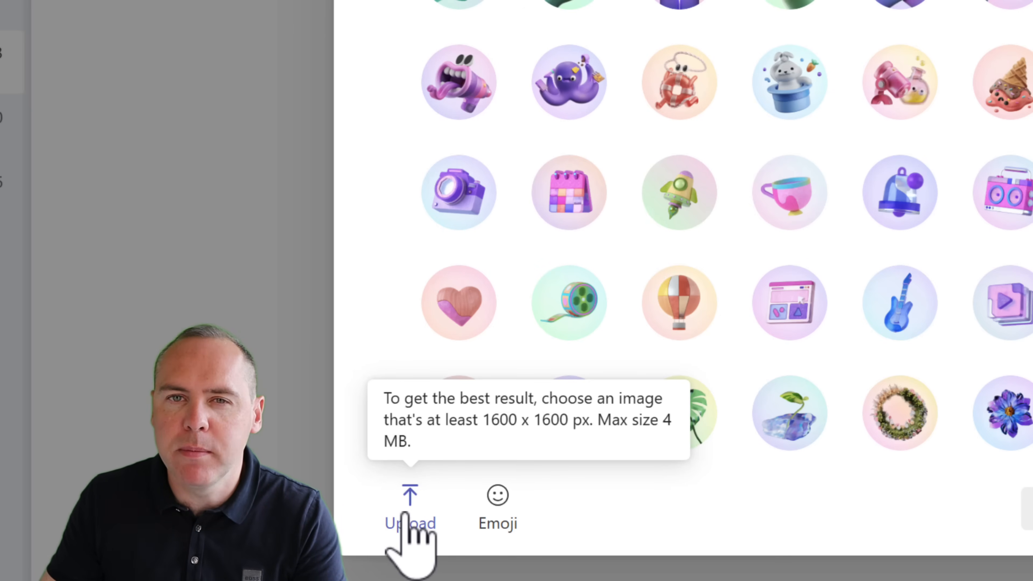
mouse_move(678, 303)
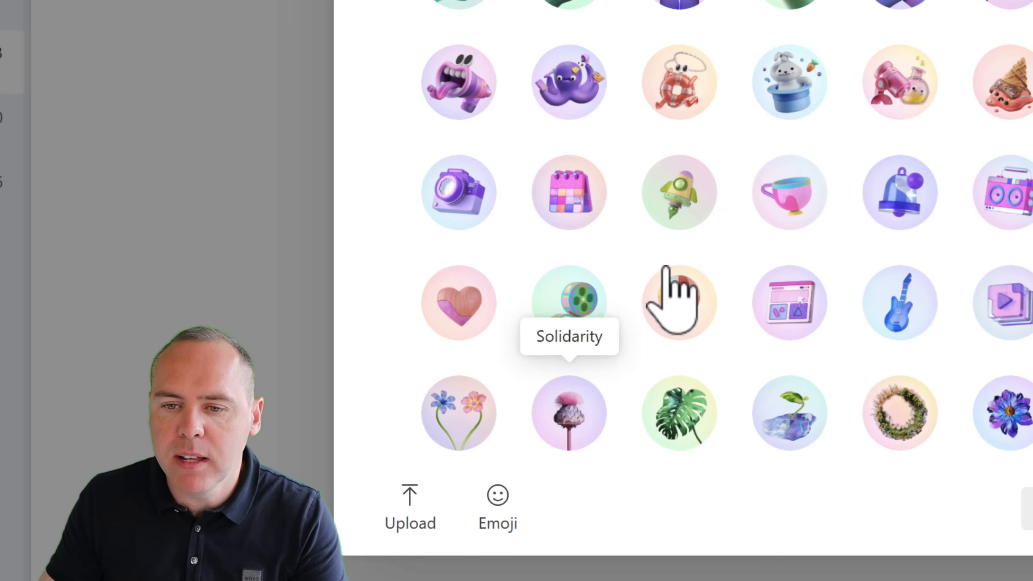
click(679, 192)
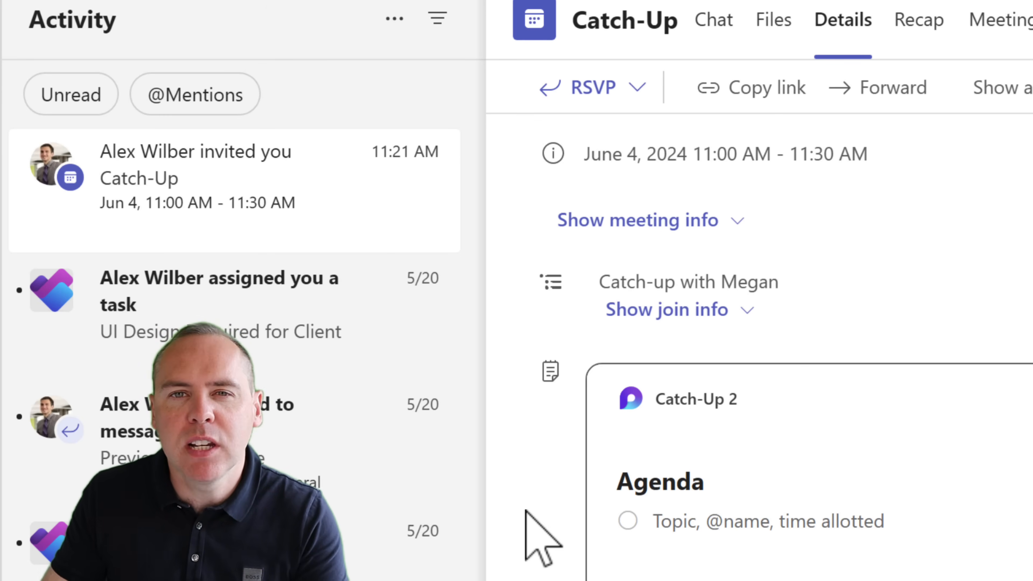
- Show the Activity feed's More options with Mark all as read and Notification settings
click(393, 18)
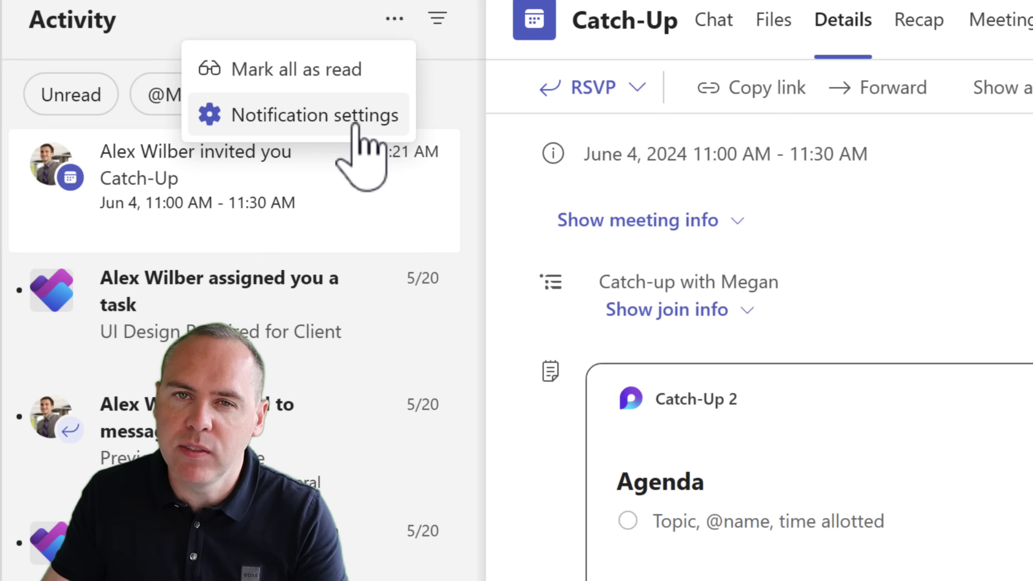
- Review the Notifications and activity settings: sound, mentions, people and calendar options
click(312, 115)
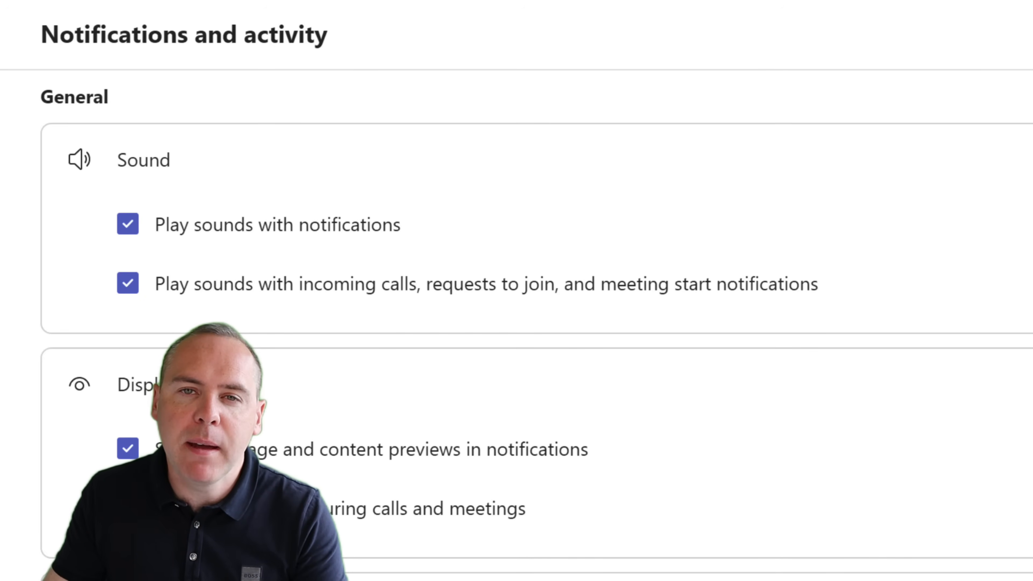
scroll(down, 3)
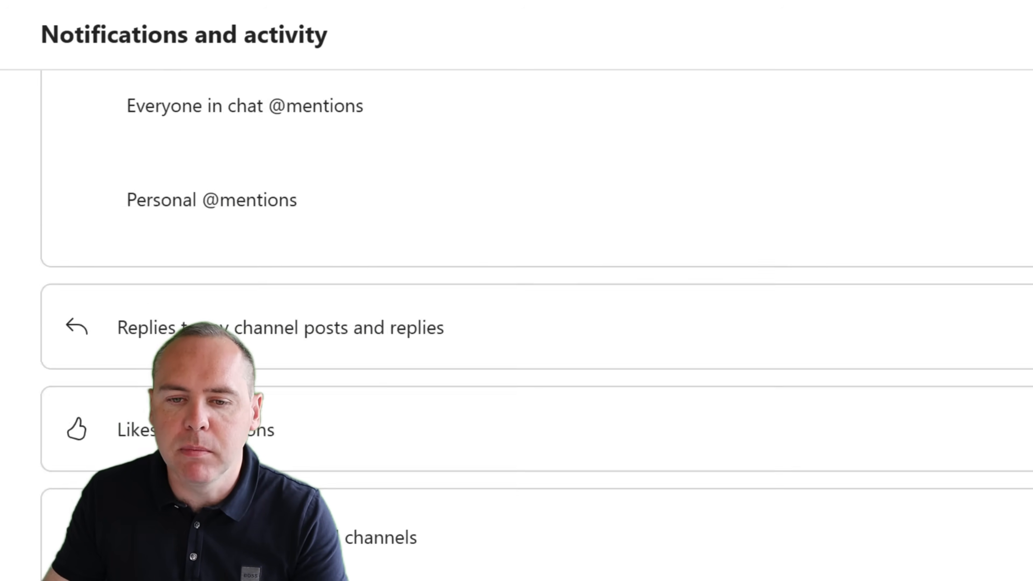
scroll(down, 3)
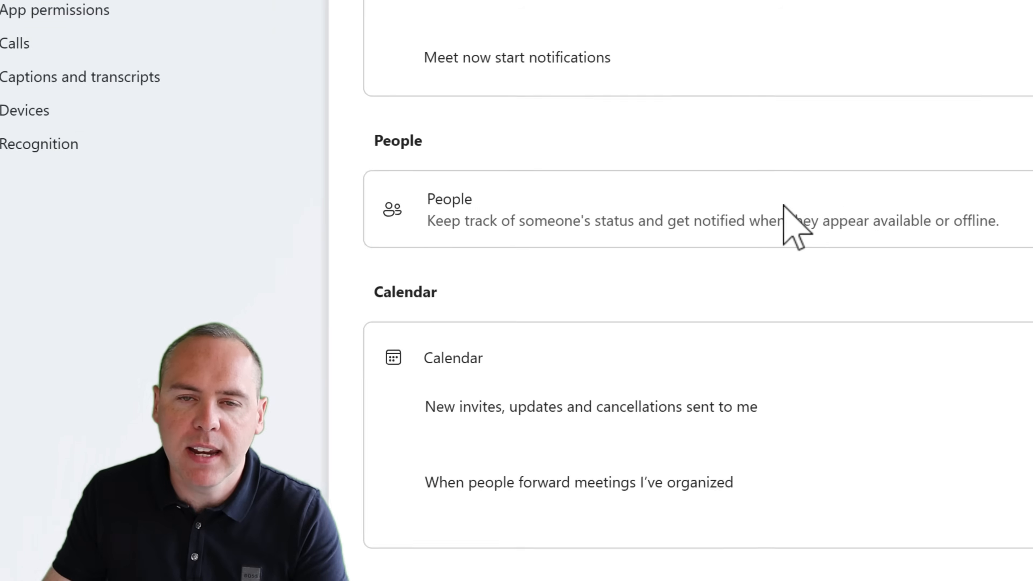
scroll(down, 3)
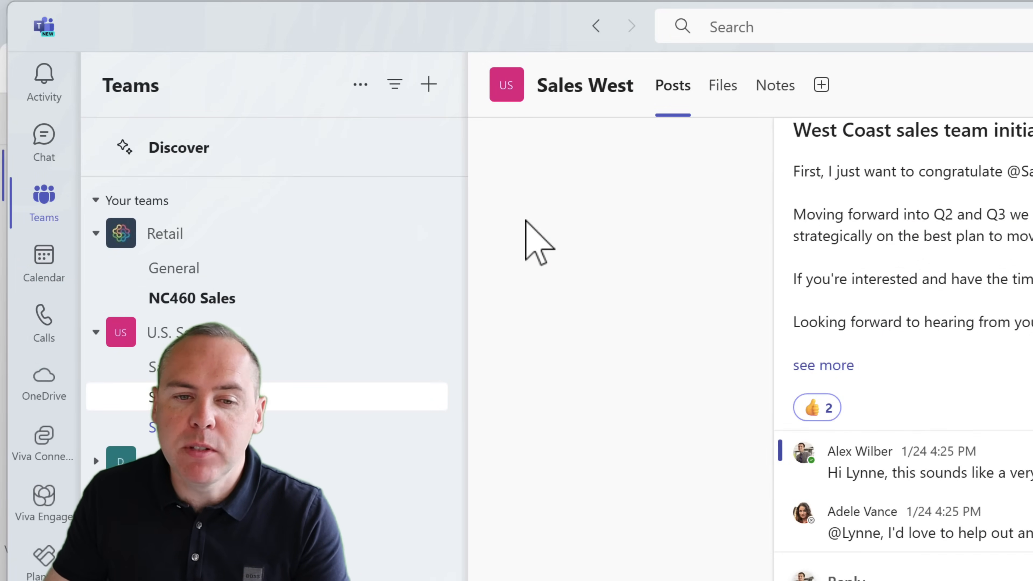
click(484, 143)
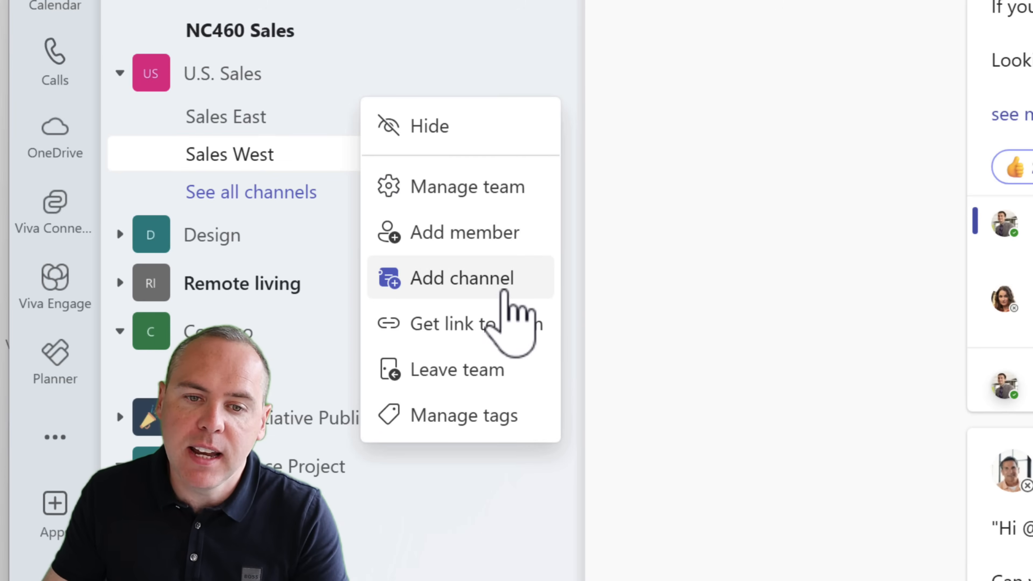
click(461, 278)
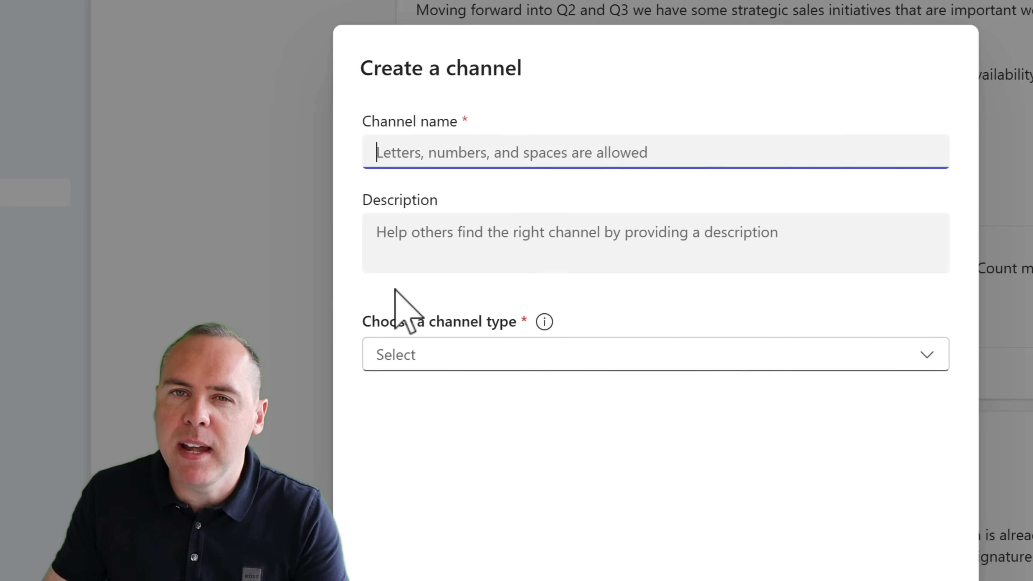
mouse_move(543, 335)
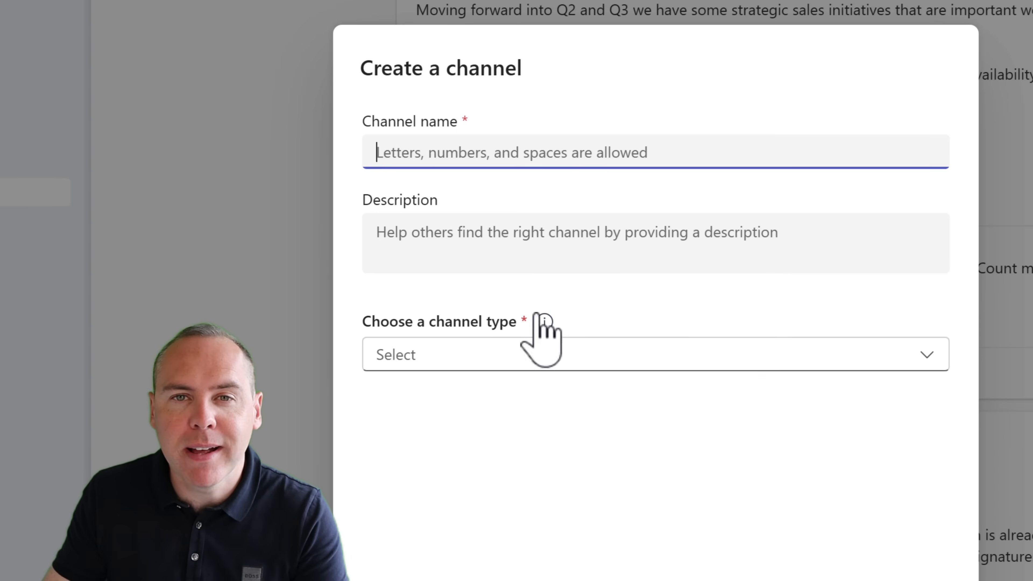
mouse_move(655, 418)
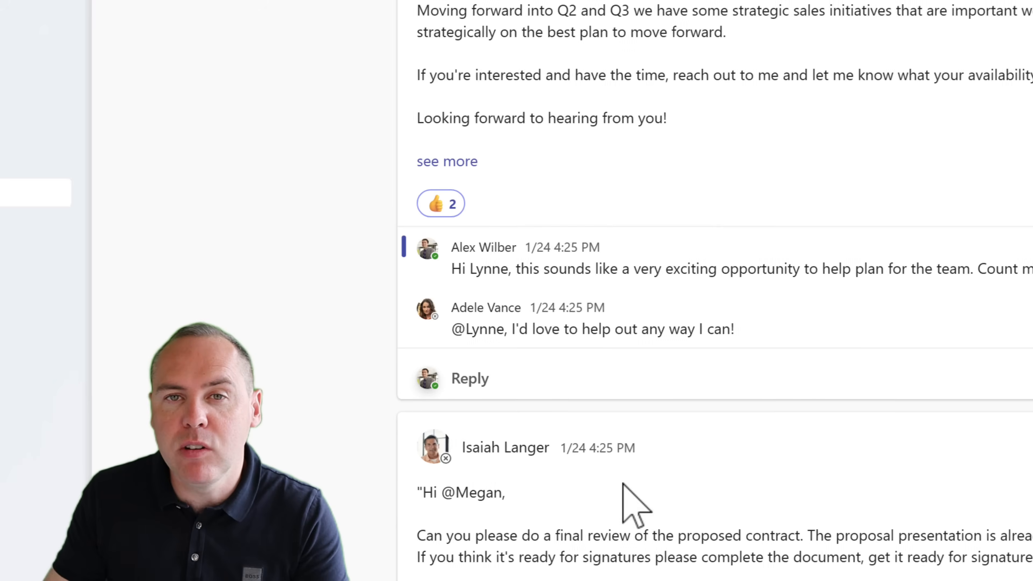
- Start creating a new channel from the Teams + menu
click(410, 85)
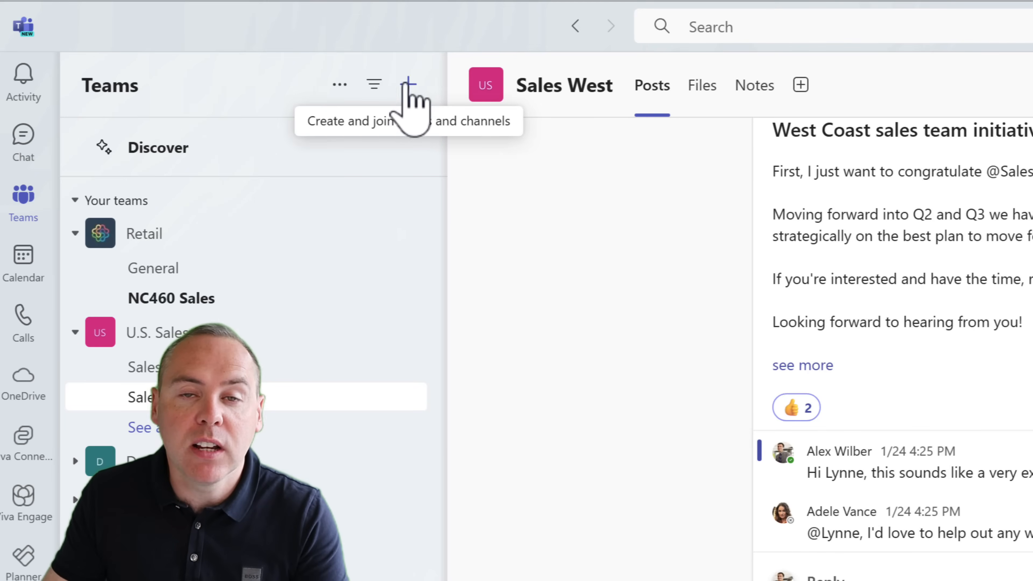
click(408, 84)
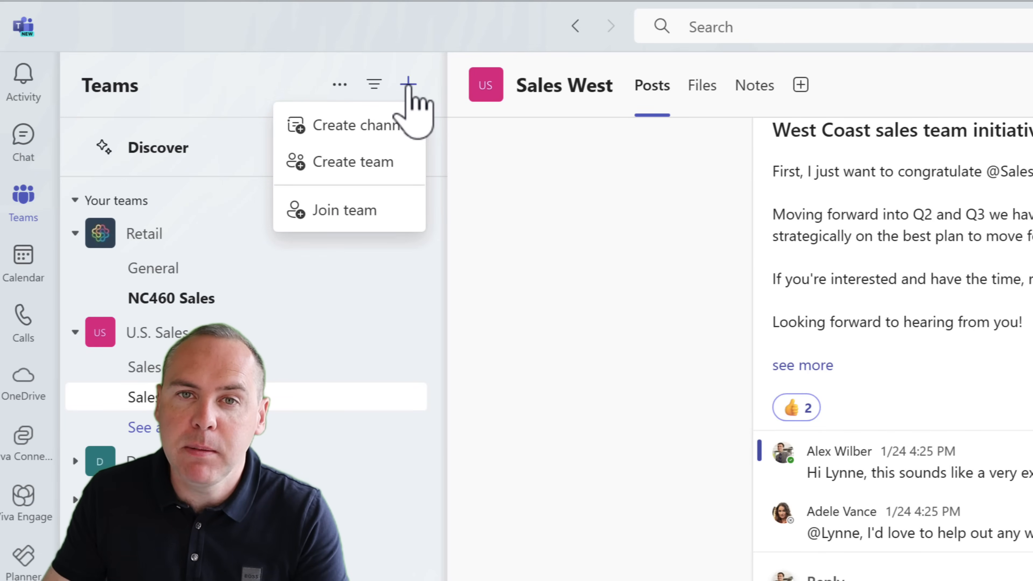
mouse_move(375, 161)
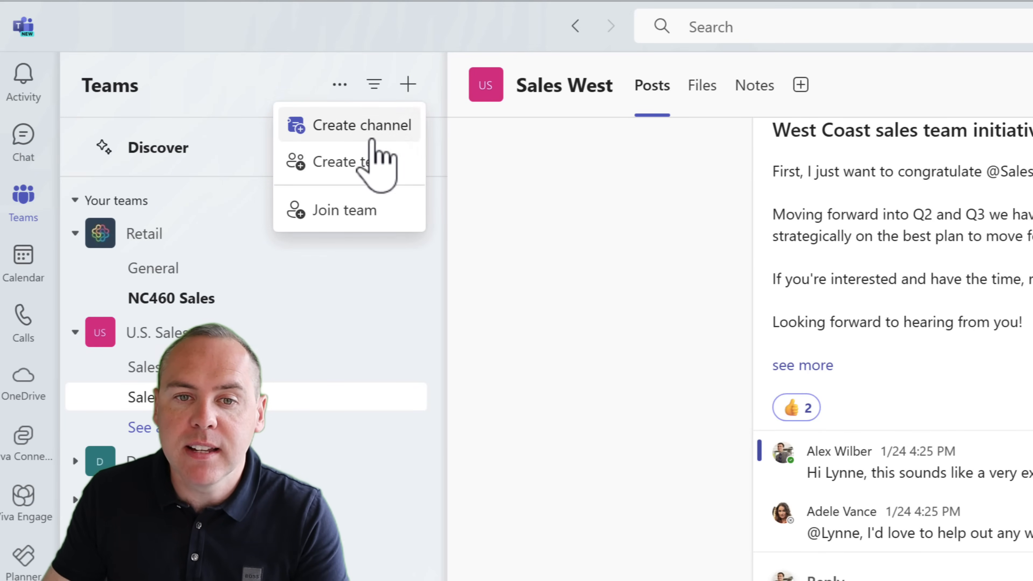
click(364, 125)
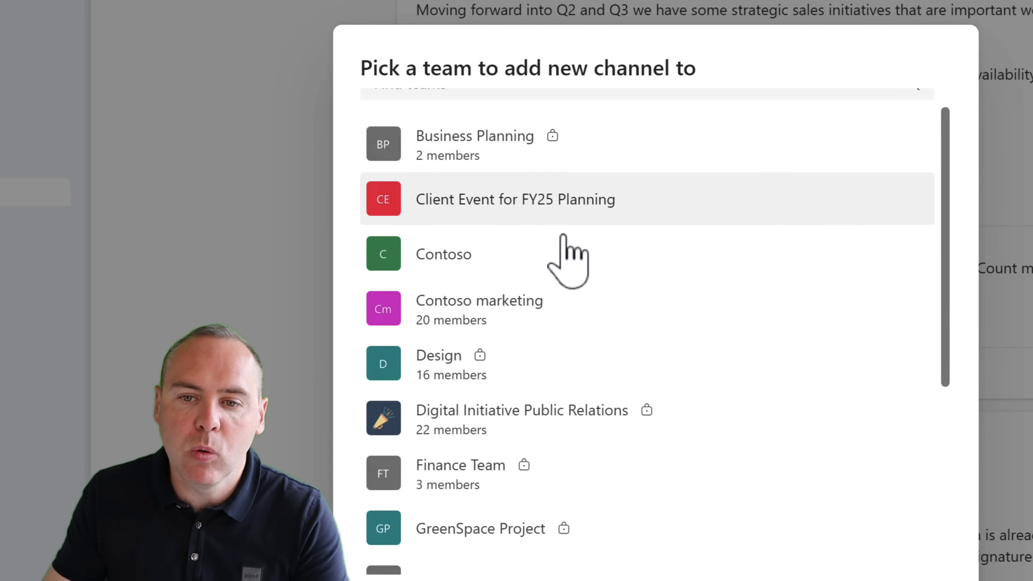
- Review the Marketing Planning for FY25 channel details and bring up its channel type choice
scroll(down, 3)
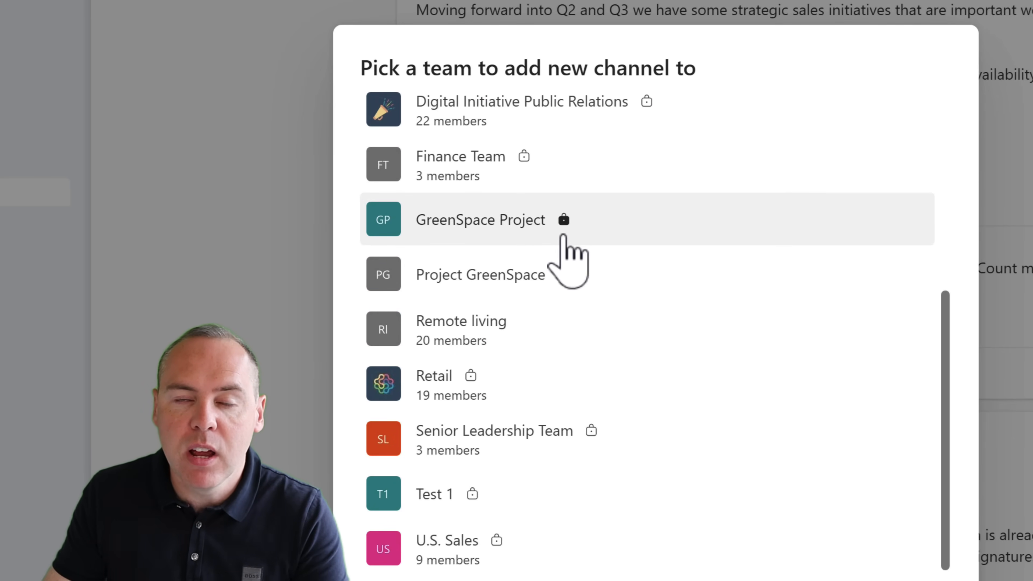
scroll(up, 3)
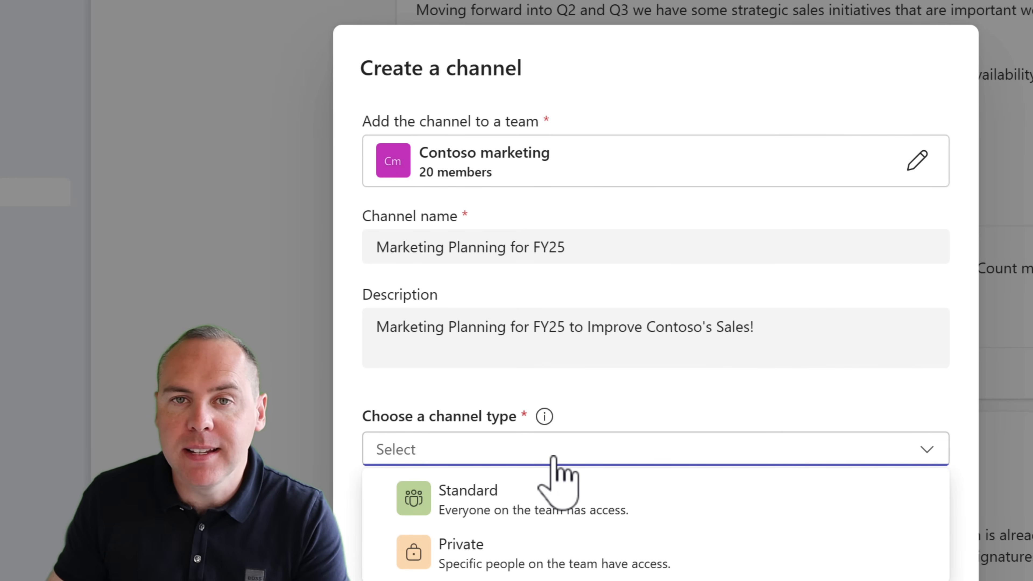
click(468, 499)
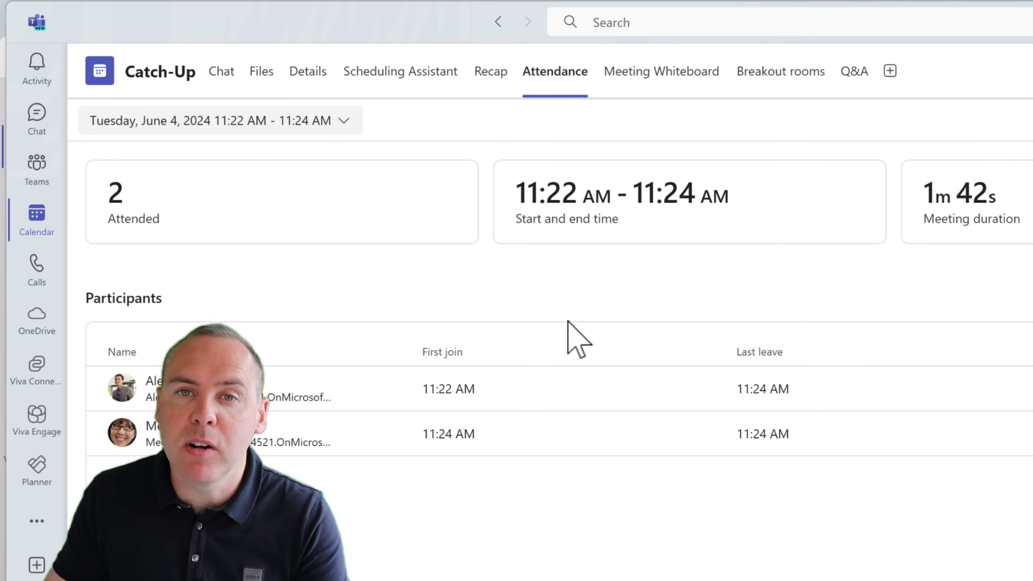
mouse_move(486, 115)
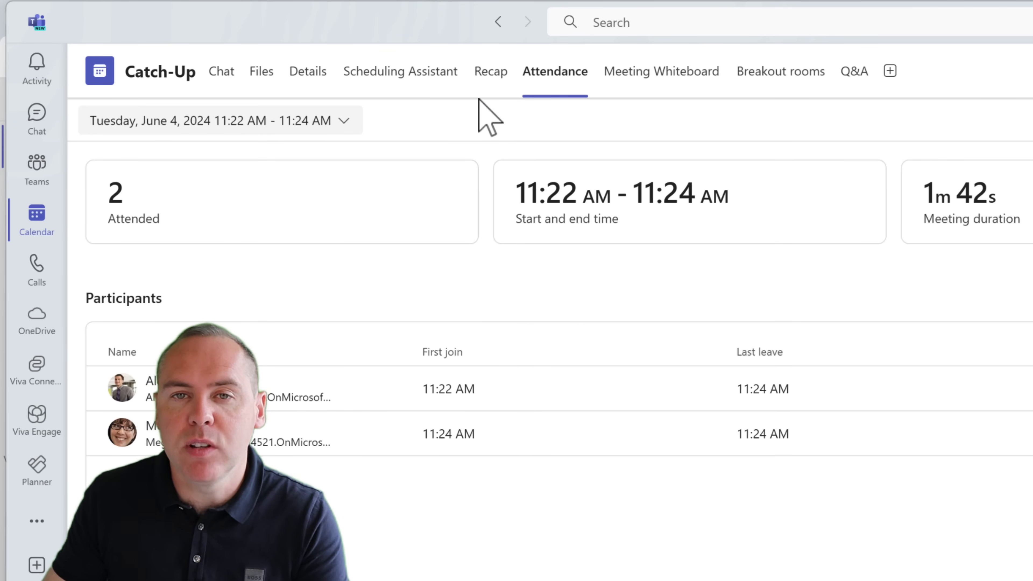
mouse_move(547, 122)
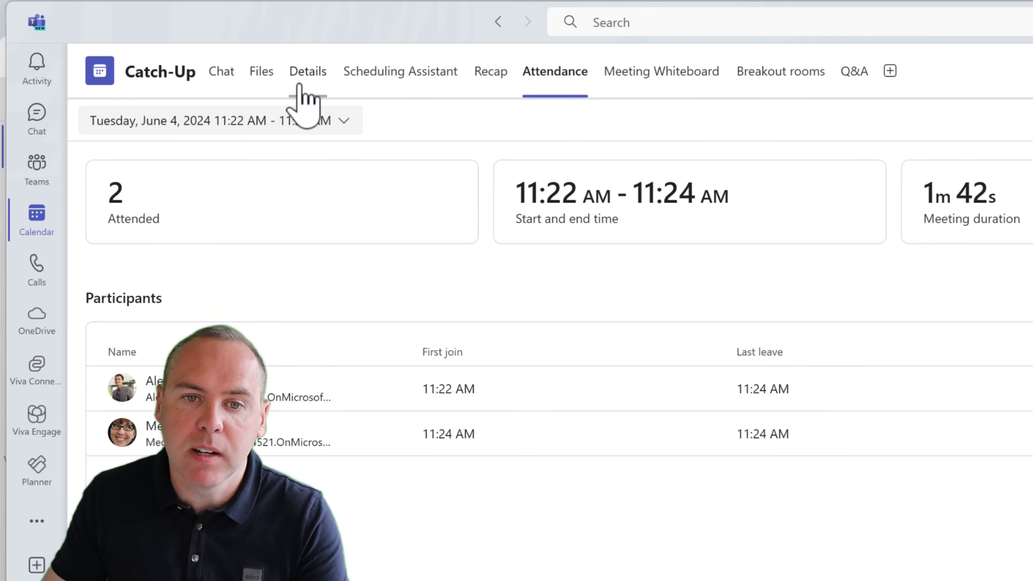
- Show the Catch-Up meeting's Details with its meeting notes and Agenda section
click(308, 71)
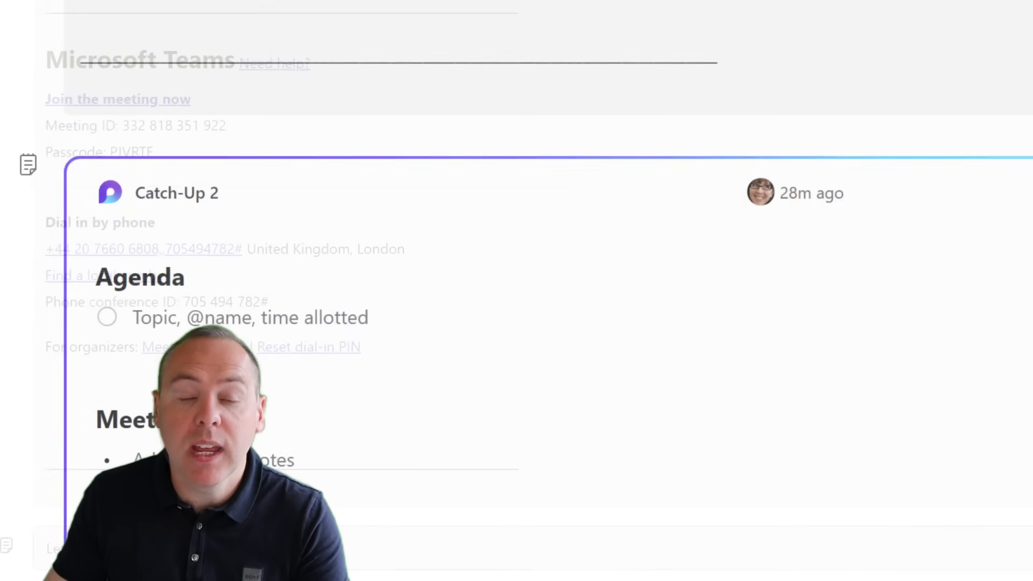
scroll(down, 3)
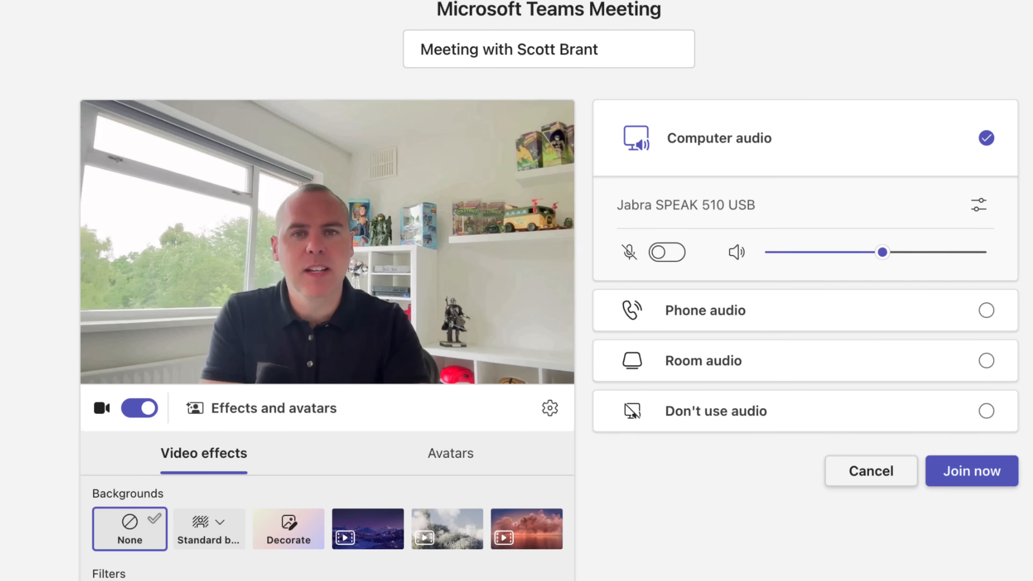
mouse_move(288, 527)
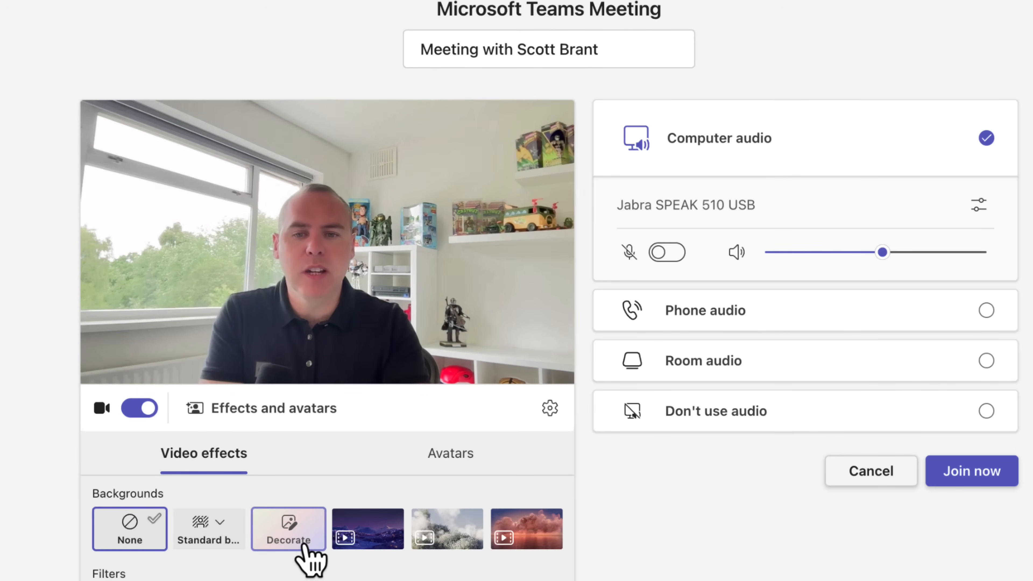
- Generate AI-decorated backgrounds of the room and preview them under Clean up and Celebration
click(287, 528)
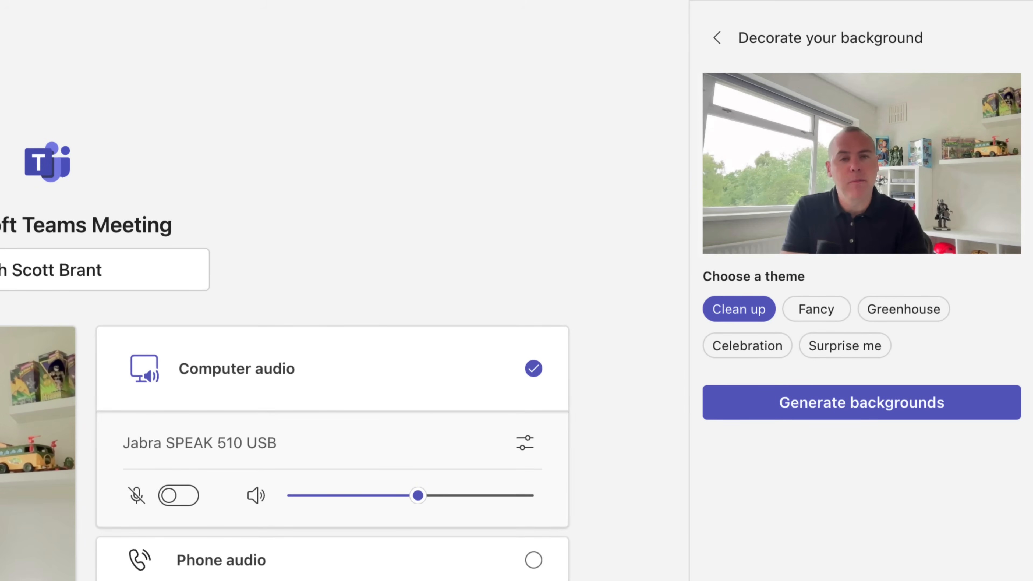
mouse_move(1005, 378)
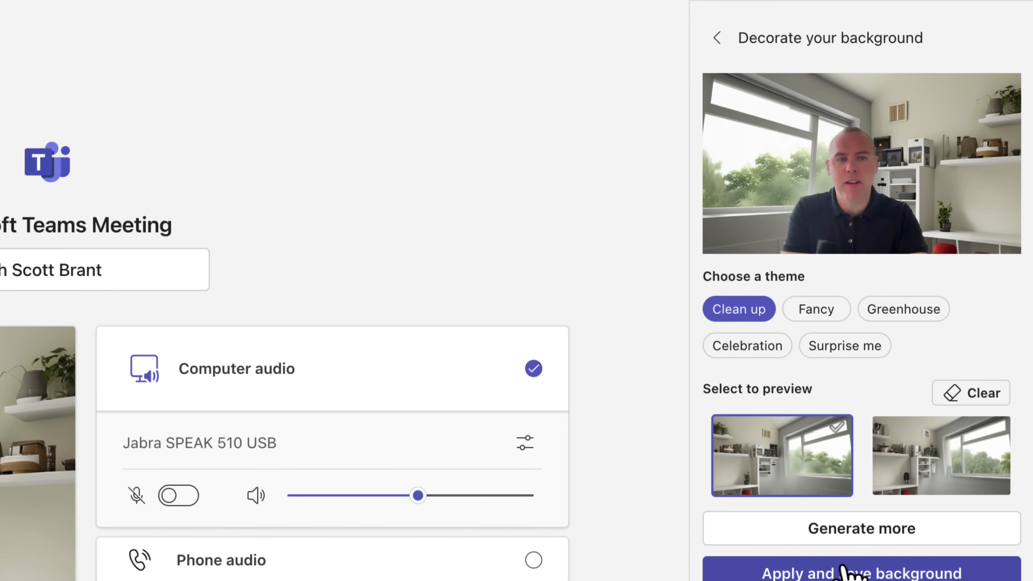
click(940, 454)
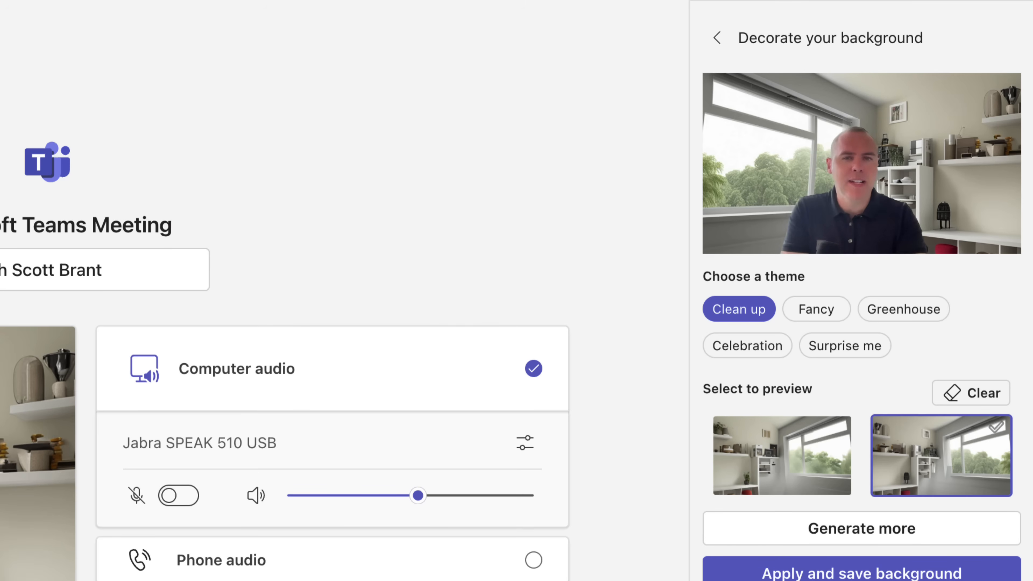
click(746, 345)
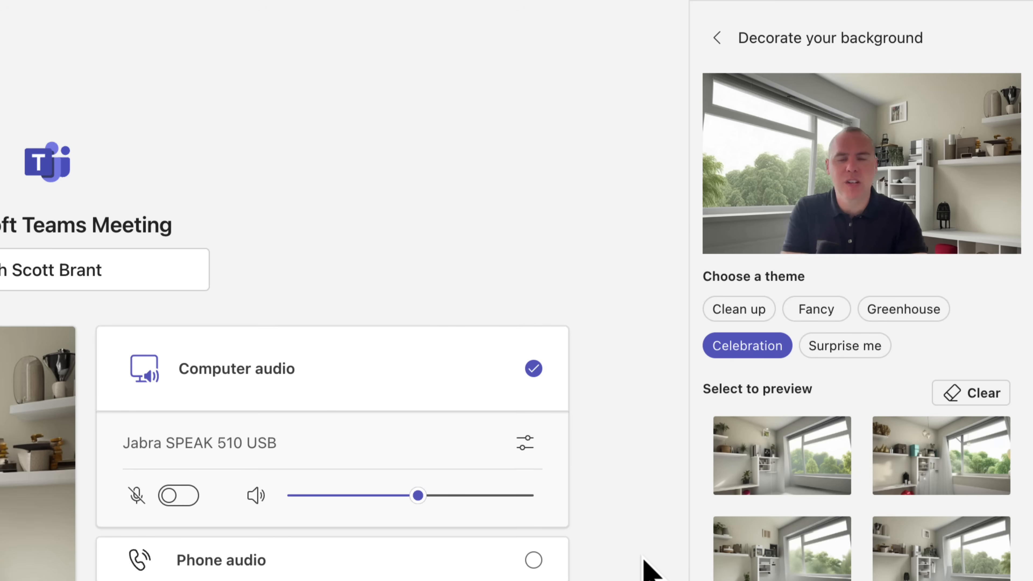
click(781, 455)
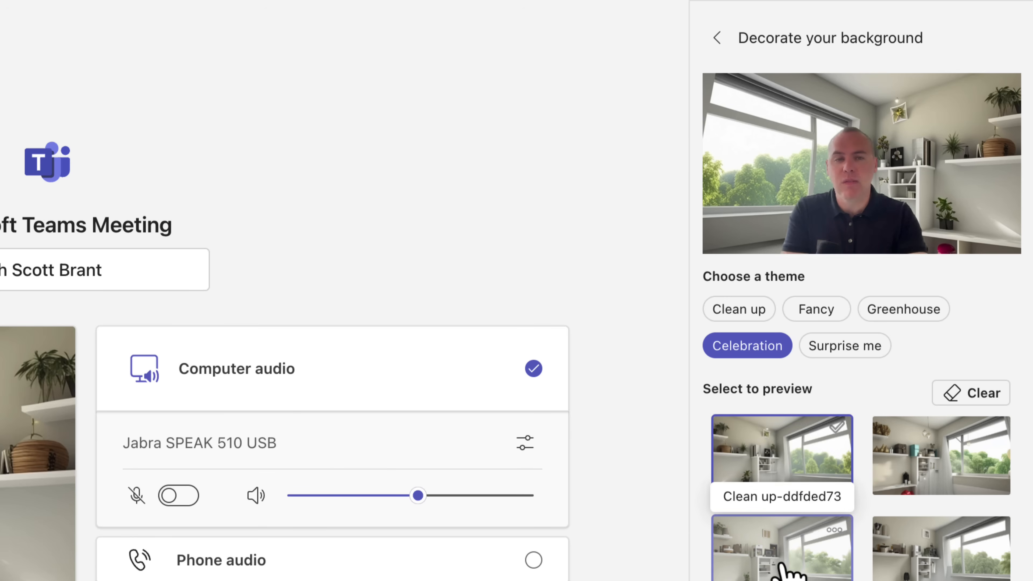